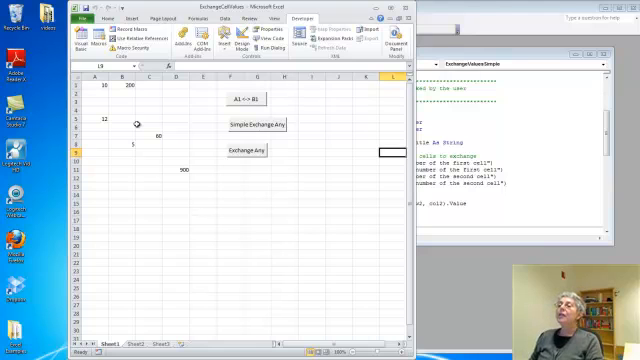
mouse_move(140, 124)
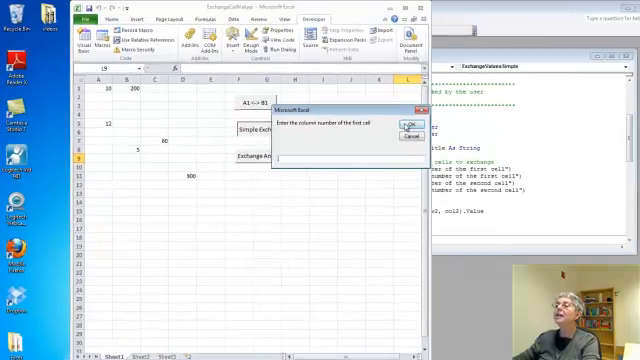
Step: Enter the row and column numbers of the two cells so 12 and 5 trade places
type("1")
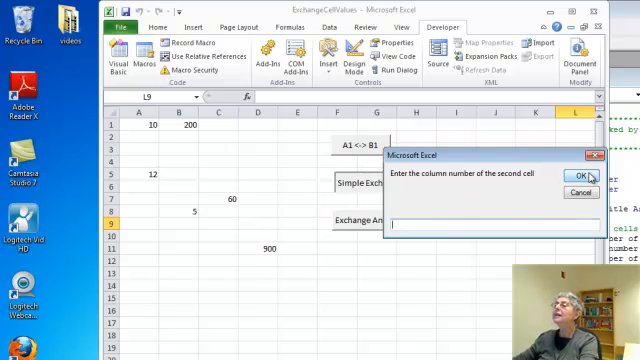
type("2")
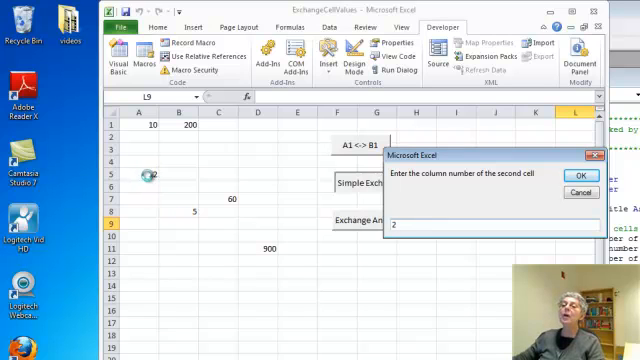
left_click(574, 176)
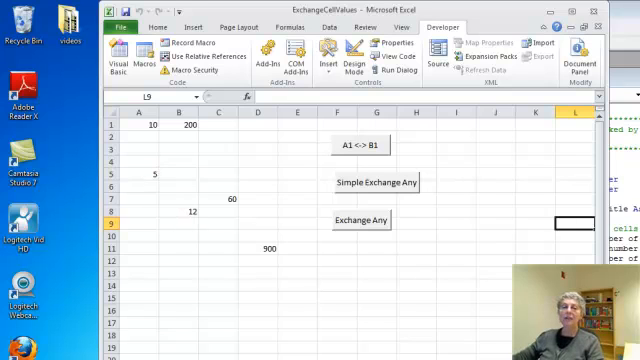
Step: View ThisWorkbook's ExchangeValuesSimple macro that swaps cells via a temporary variable
left_click(120, 56)
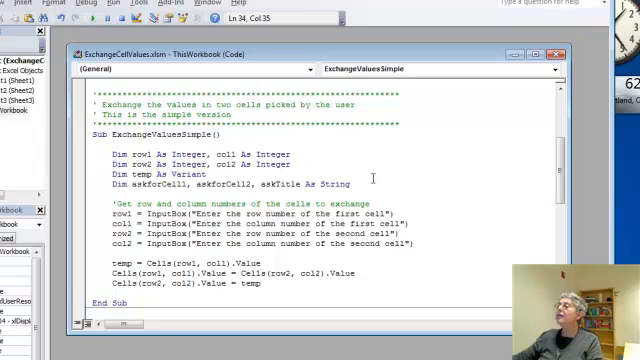
scroll("down", 3)
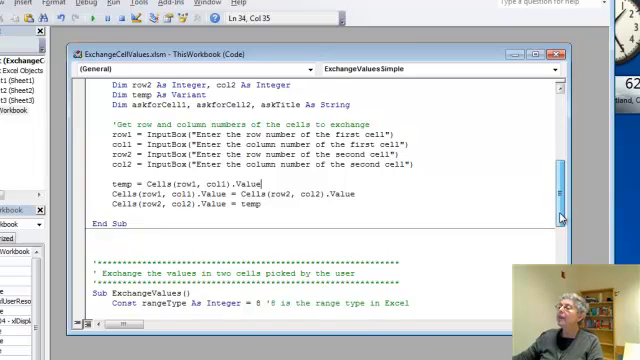
scroll("down", 3)
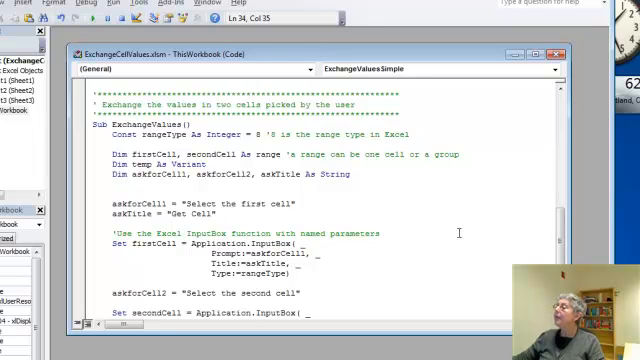
scroll("down", 3)
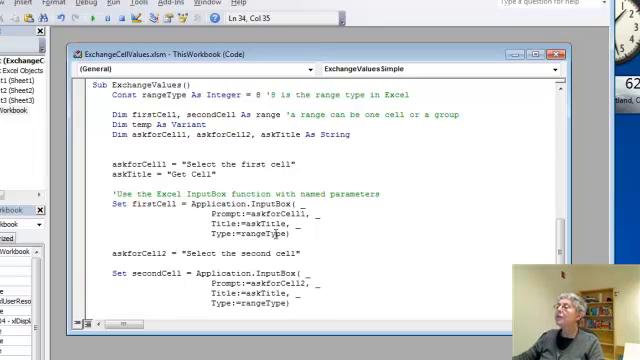
mouse_move(330, 192)
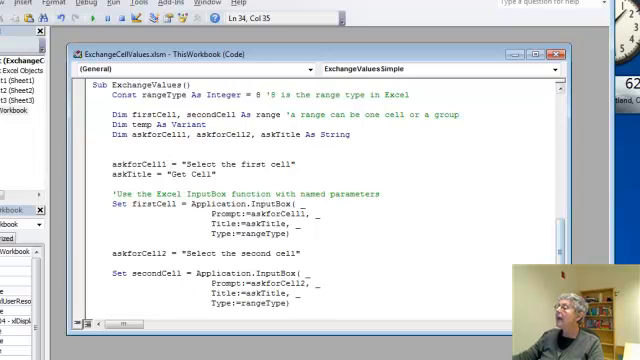
Step: Scroll to the swap lines at the end of the ExchangeValues macro
scroll("down", 3)
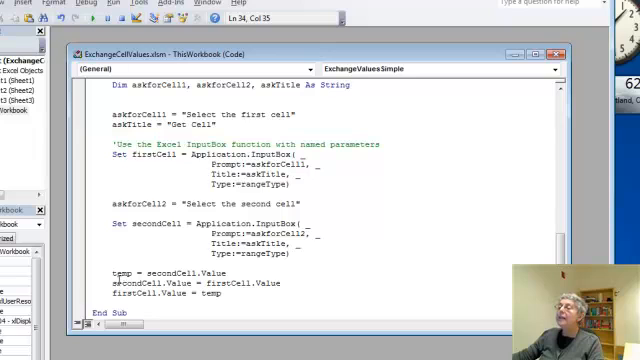
mouse_move(284, 296)
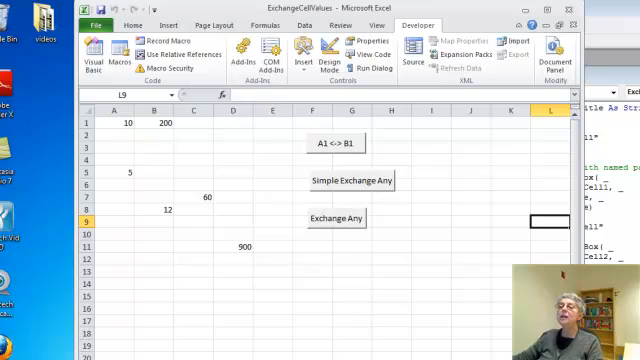
Step: Run Exchange Any with A5 and C7 as the two cells, swapping their values
left_click(336, 218)
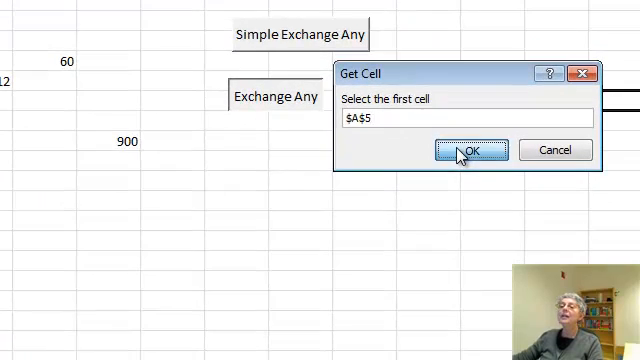
left_click(472, 150)
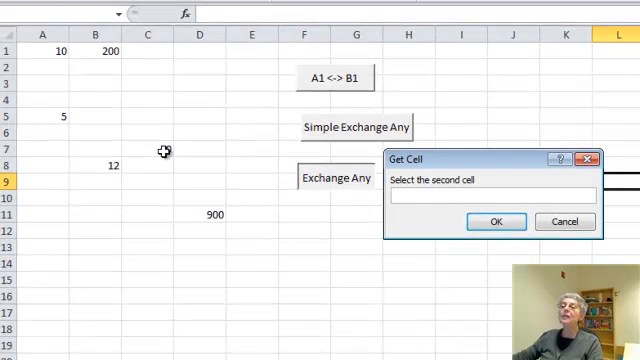
left_click(148, 148)
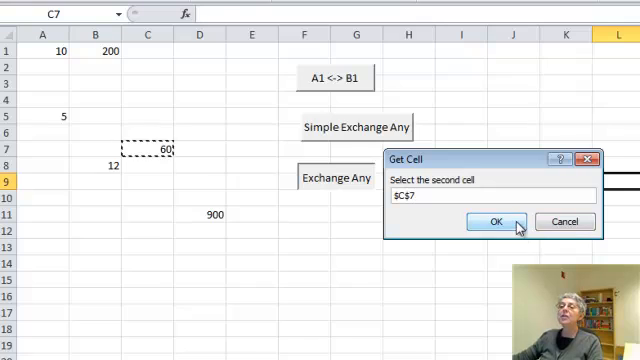
left_click(496, 220)
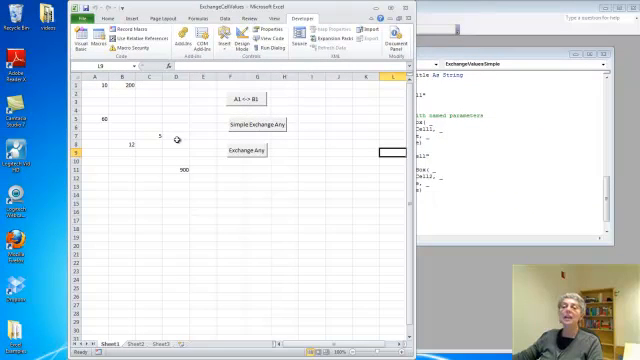